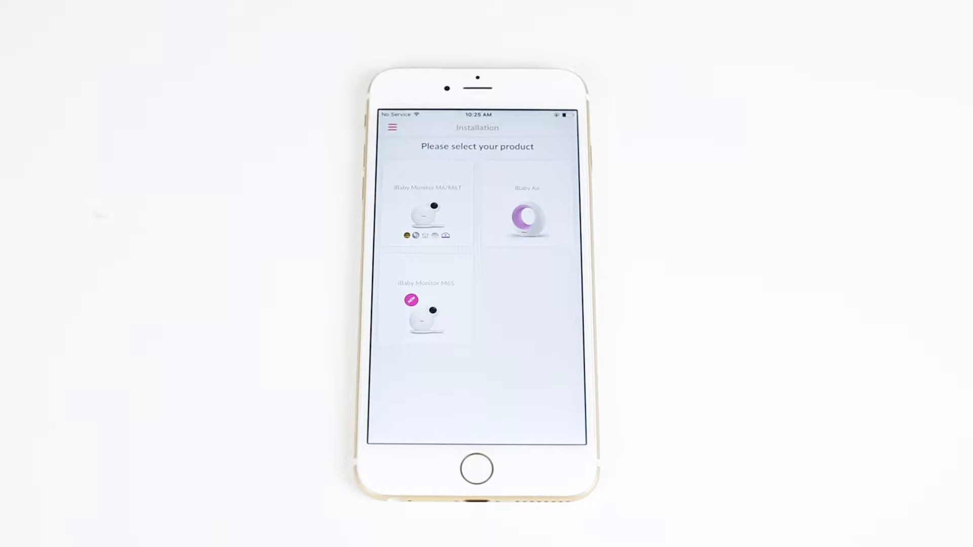
Choose the iBaby Air as the product to install.
{"action": "left_click", "coordinate": [527, 214]}
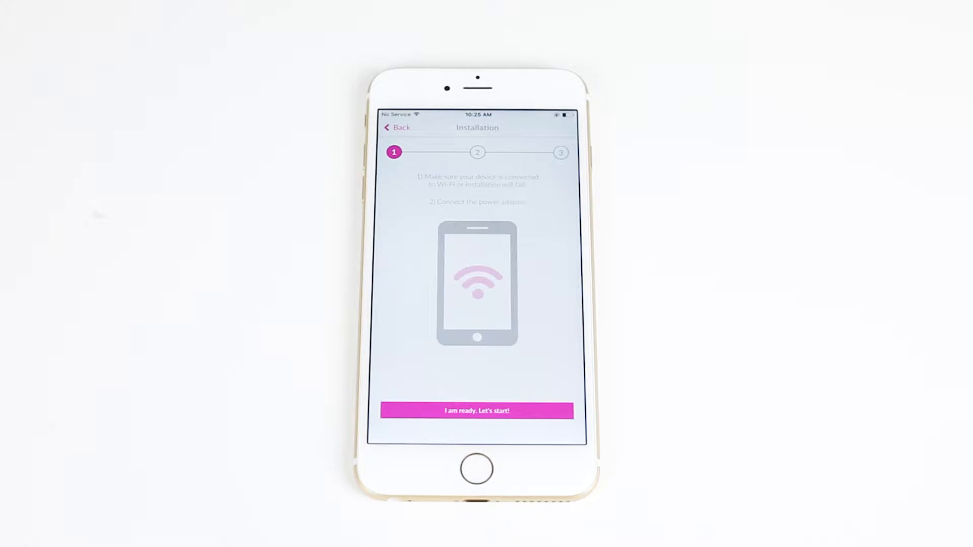
{"action": "left_click", "coordinate": [397, 127]}
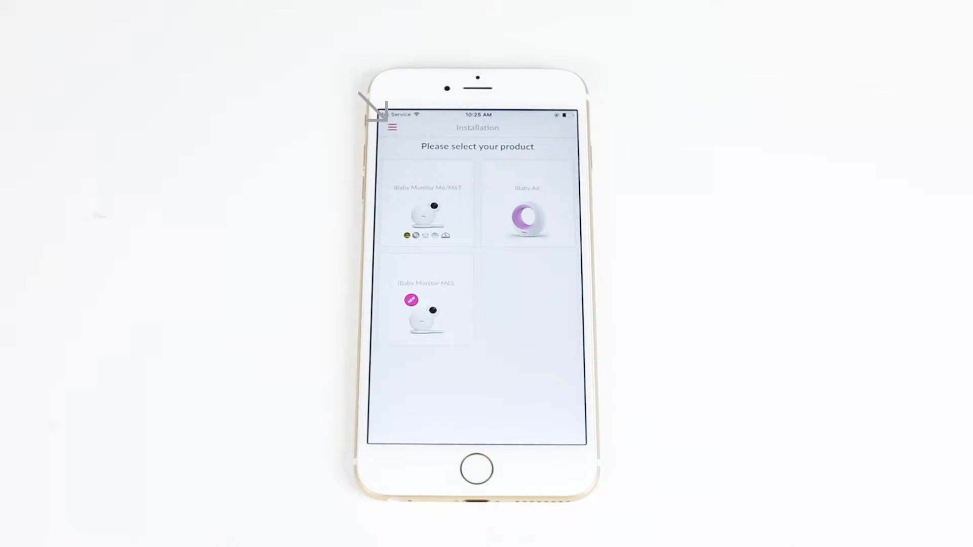
{"action": "left_click", "coordinate": [527, 210]}
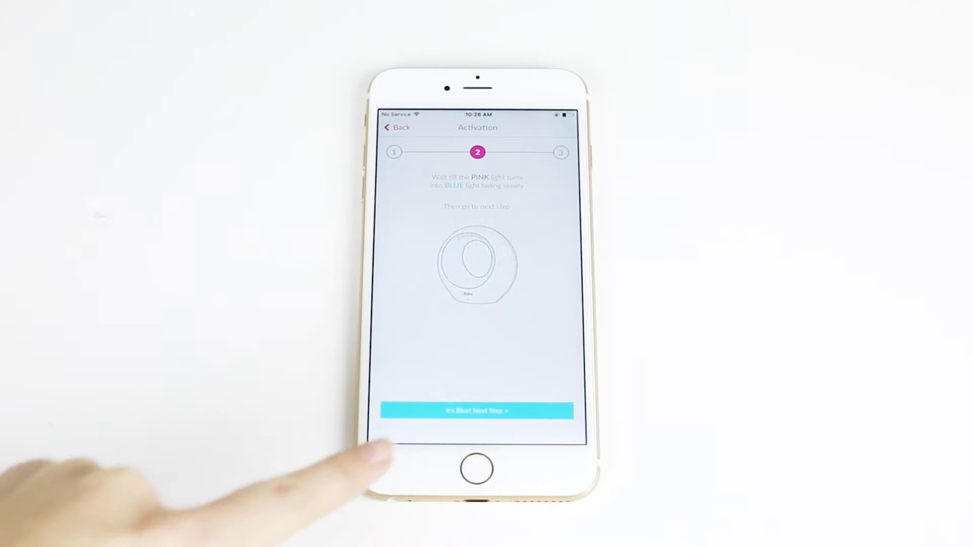
Confirm the blue light, submit the Wi-Fi password and start step 3 installation.
{"action": "left_click", "coordinate": [476, 411]}
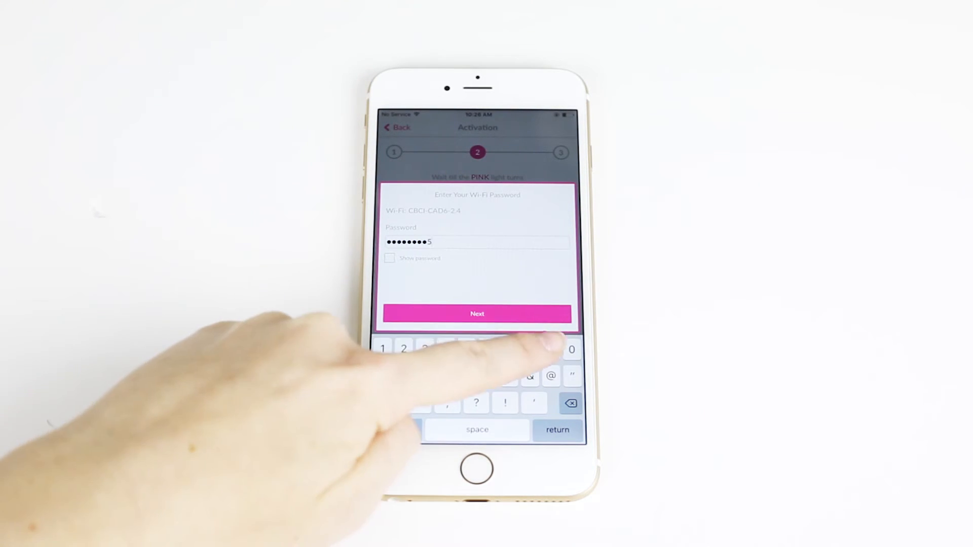
{"action": "left_click", "coordinate": [476, 314]}
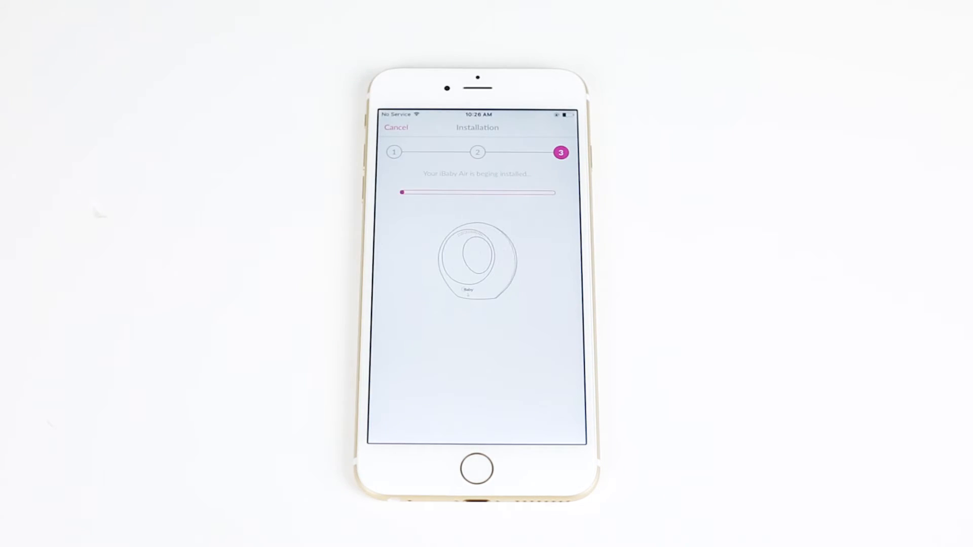